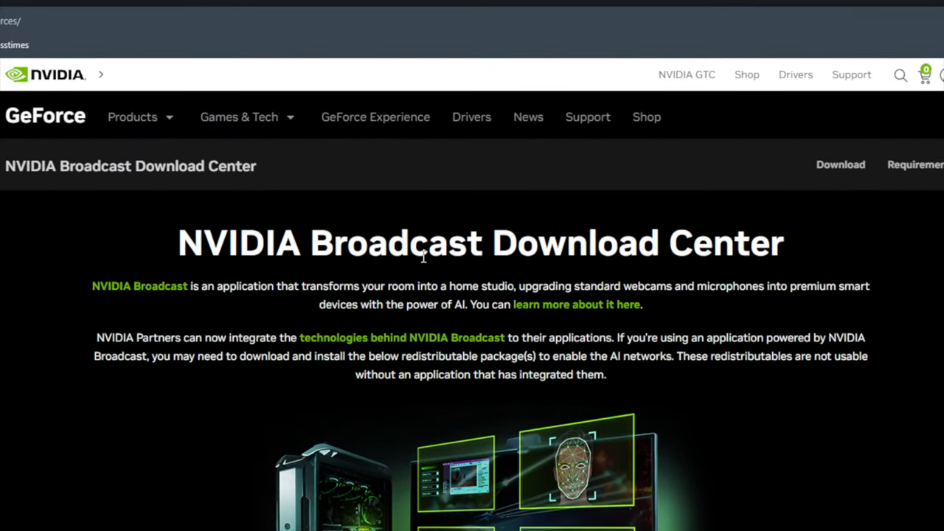
Download Move Transition plugin 2.8.3 from its OBS Forums resource page
scroll("down", 3)
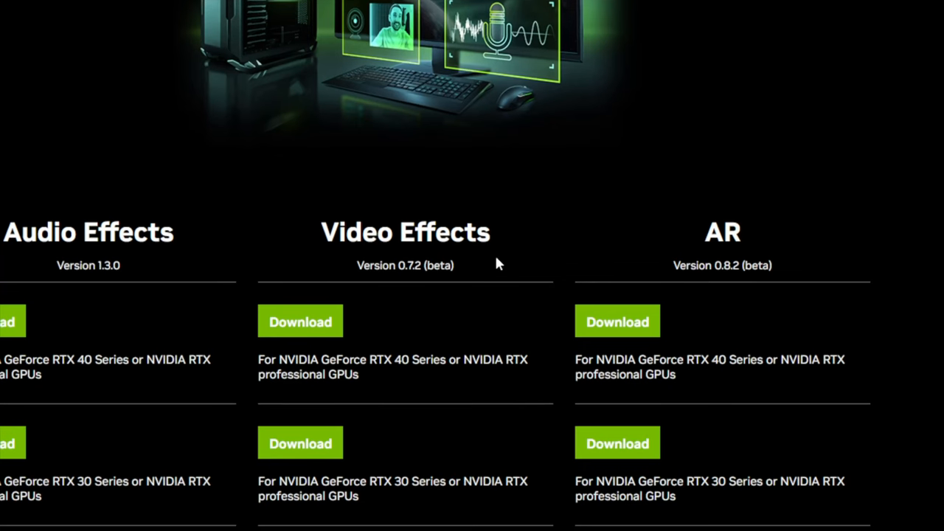
scroll("up", 3)
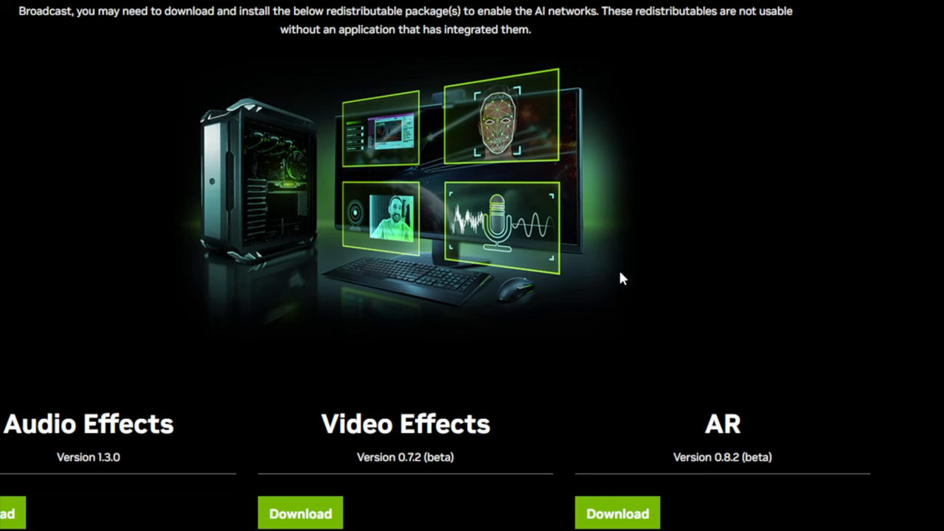
scroll("down", 3)
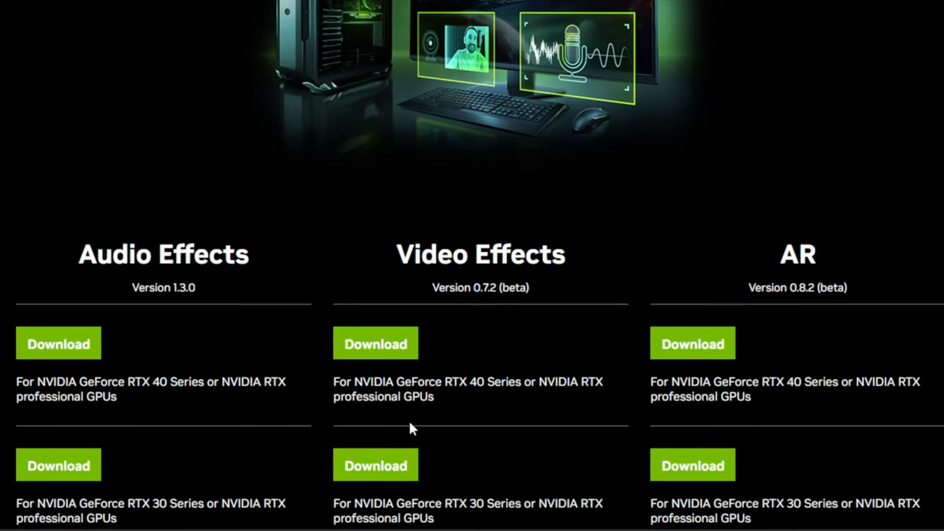
left_click(693, 343)
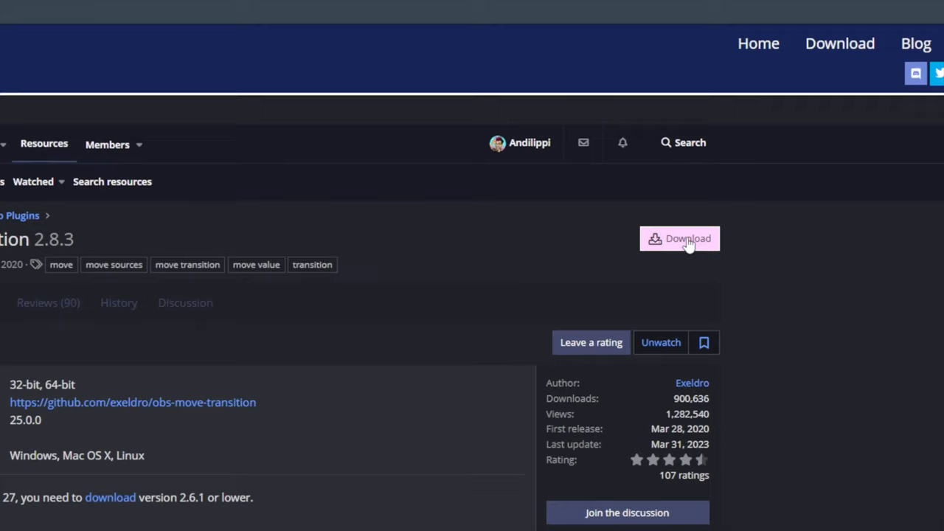
left_click(678, 238)
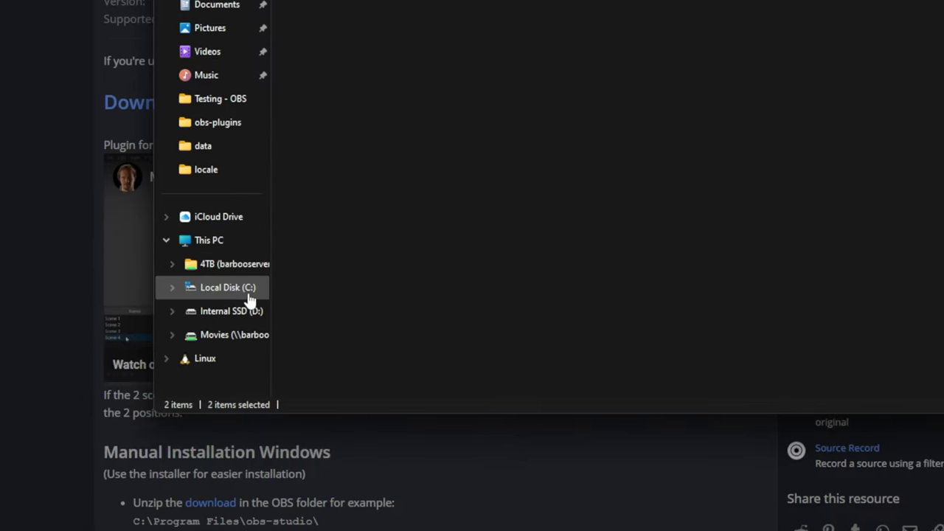
Browse to C:\Program Files\obs-studio, showing the bin, data and obs-plugins folders
left_click(228, 287)
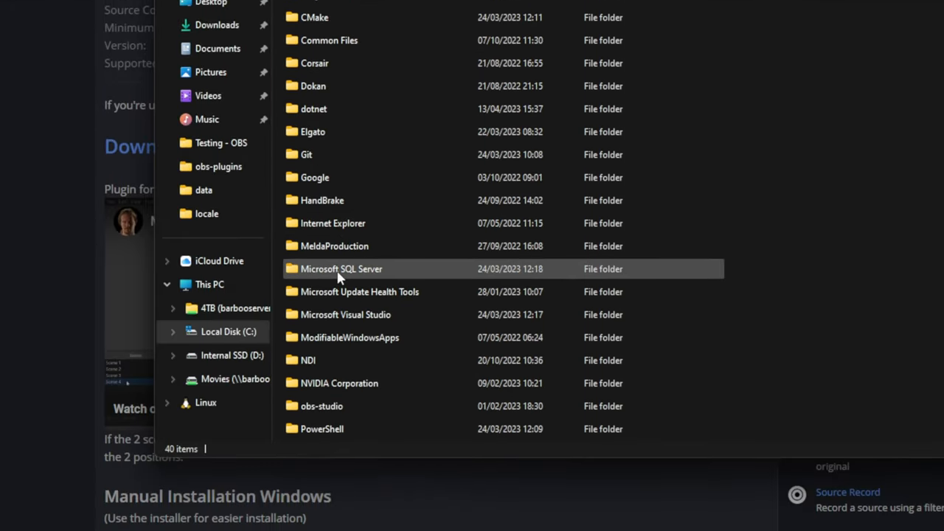
double_click(321, 405)
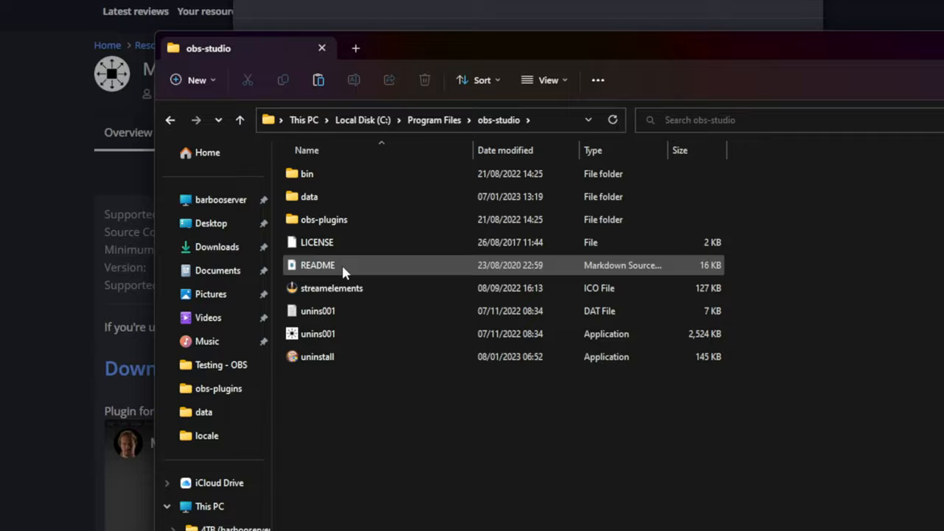
scroll("down", 3)
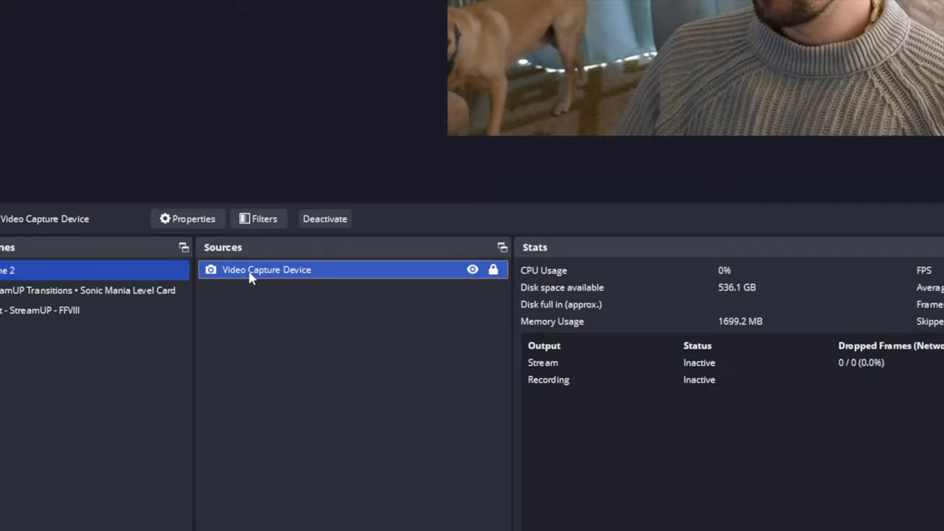
Add an NVIDIA AR Move effect filter to the Video Capture Device source
left_click(263, 219)
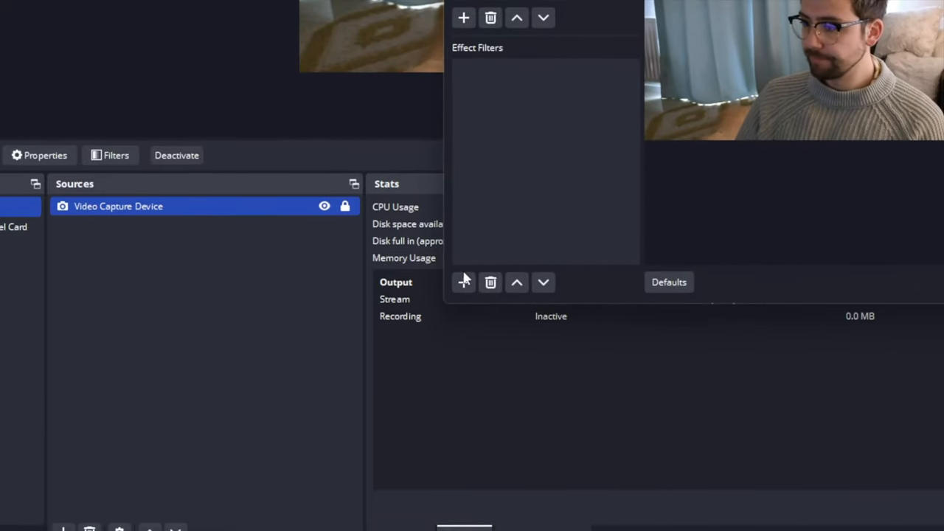
left_click(464, 282)
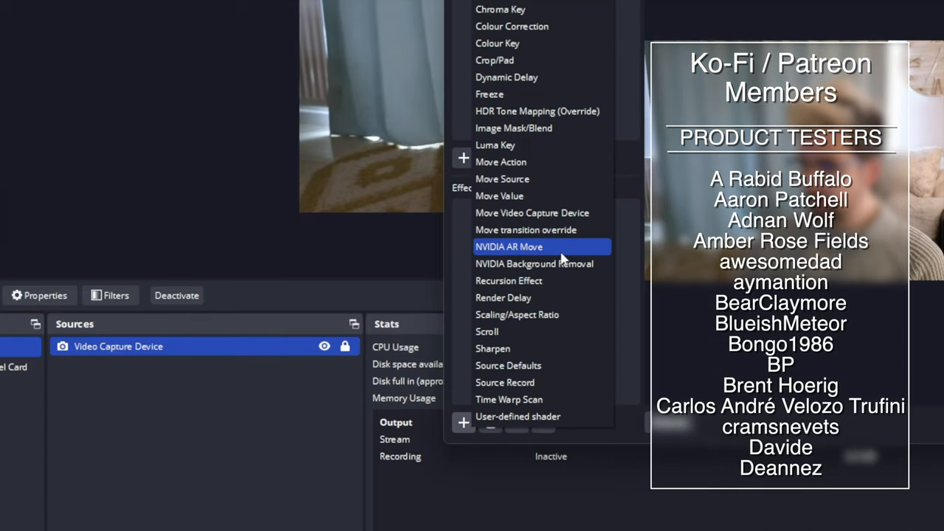
left_click(509, 246)
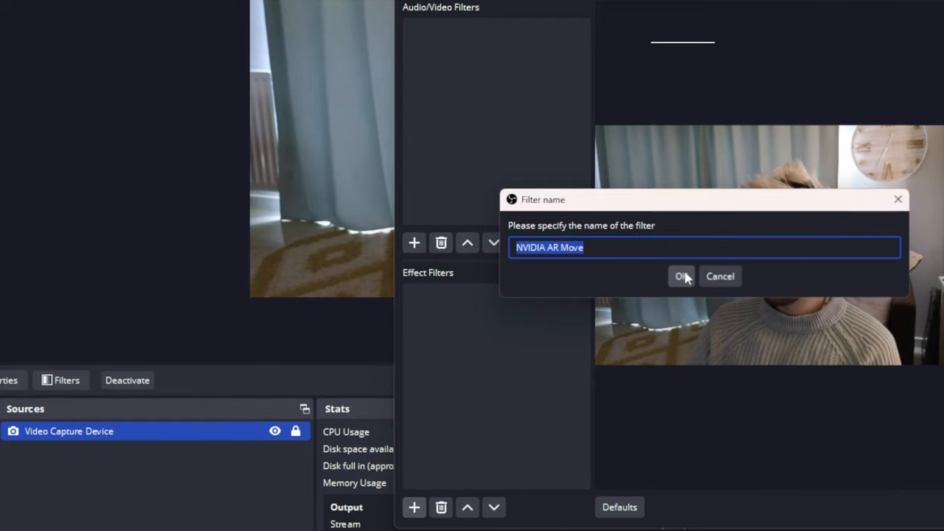
Keep the default filter name and describe Action 1 as 'Track my left eye'
left_click(680, 276)
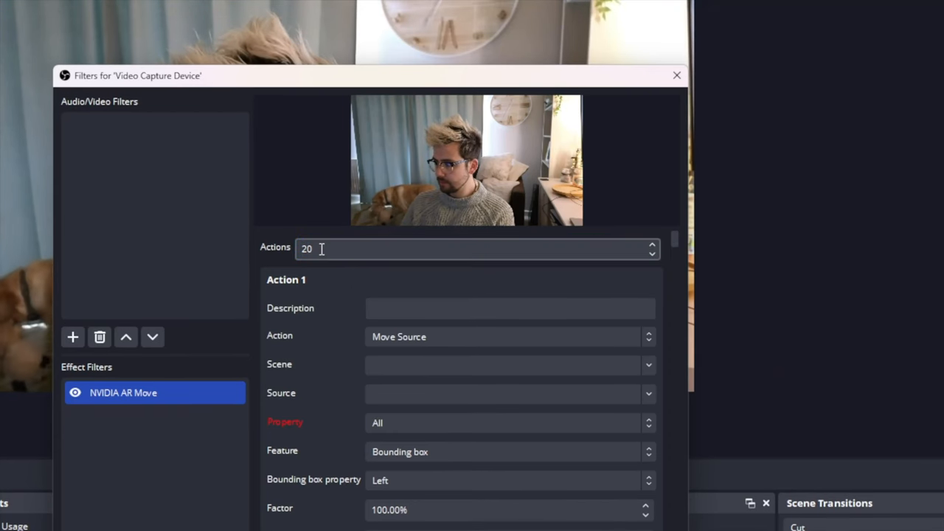
type("Track my left eye")
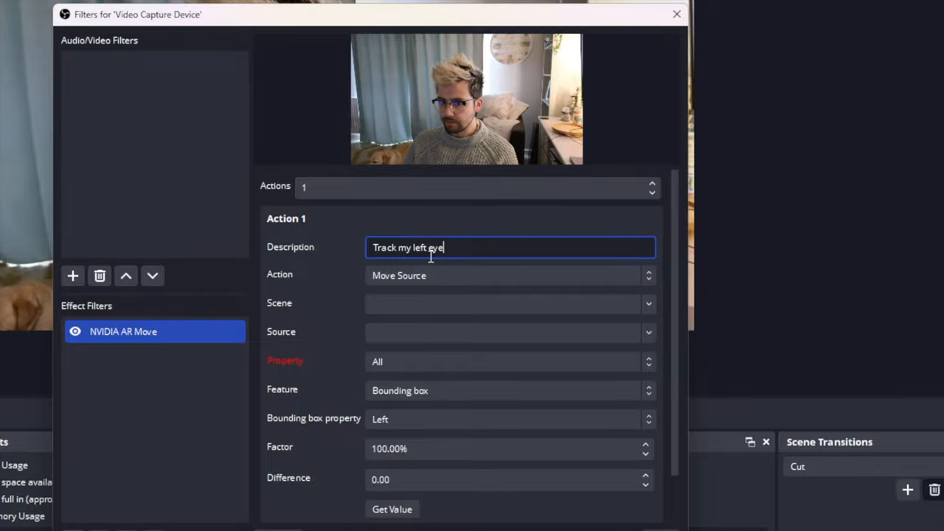
Try Move Value and Filter Enable, then set the action to Source Visibility
left_click(648, 275)
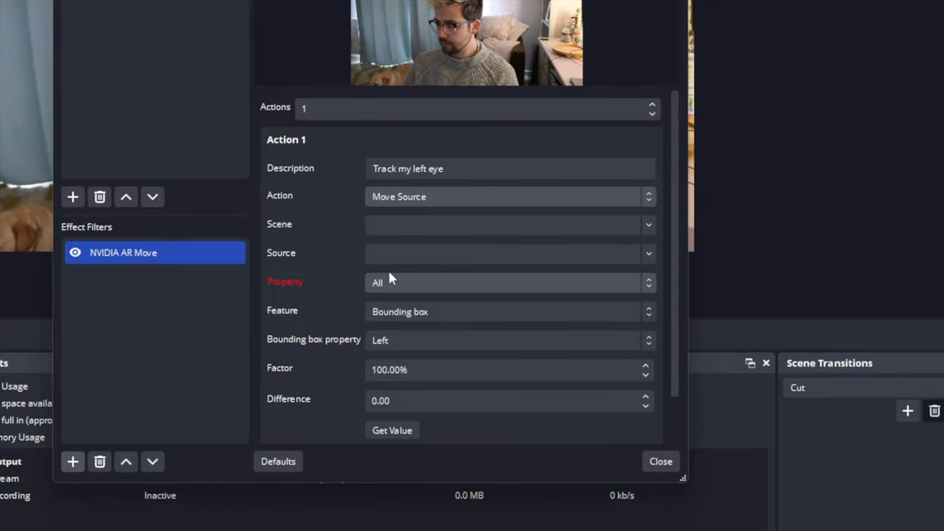
left_click(509, 282)
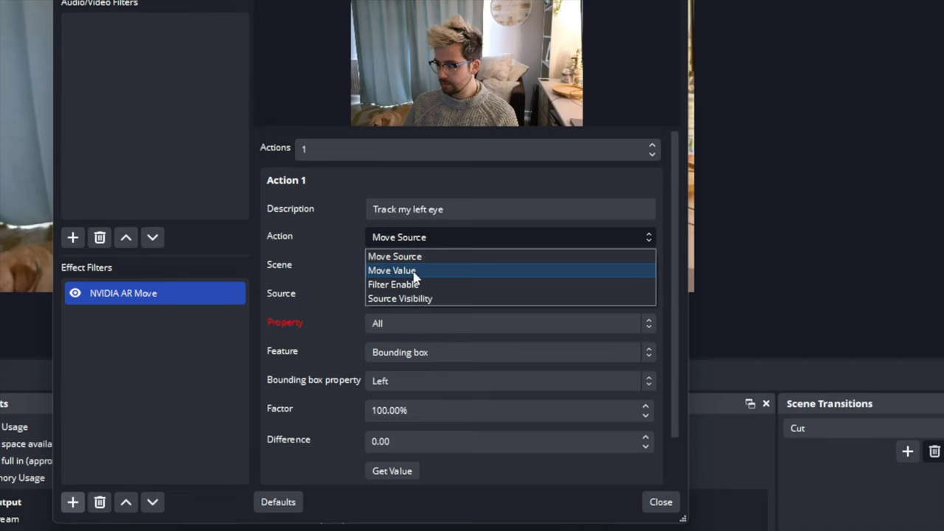
left_click(391, 270)
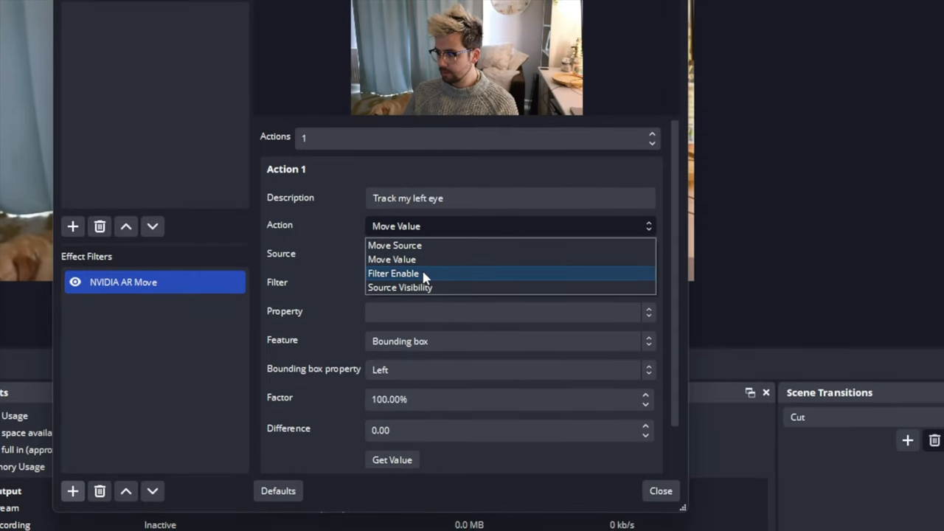
left_click(393, 273)
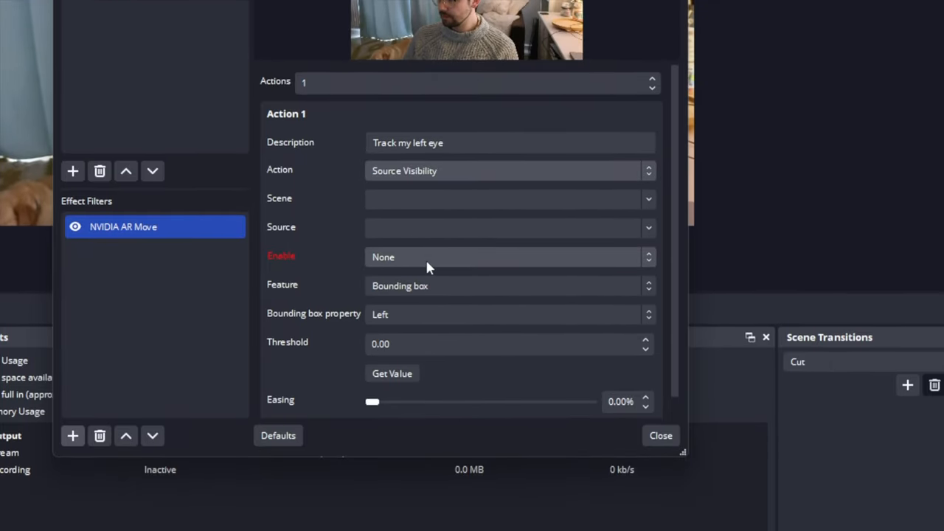
left_click(505, 256)
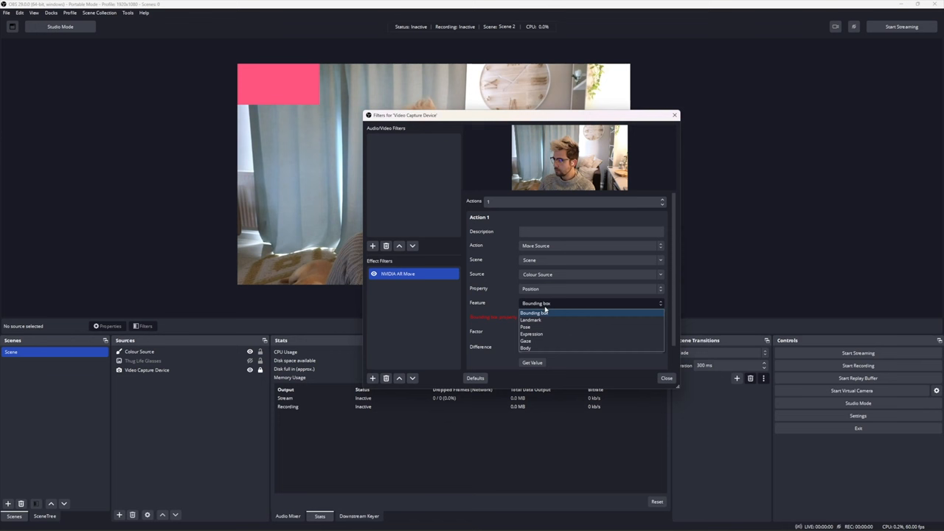
mouse_move(542, 341)
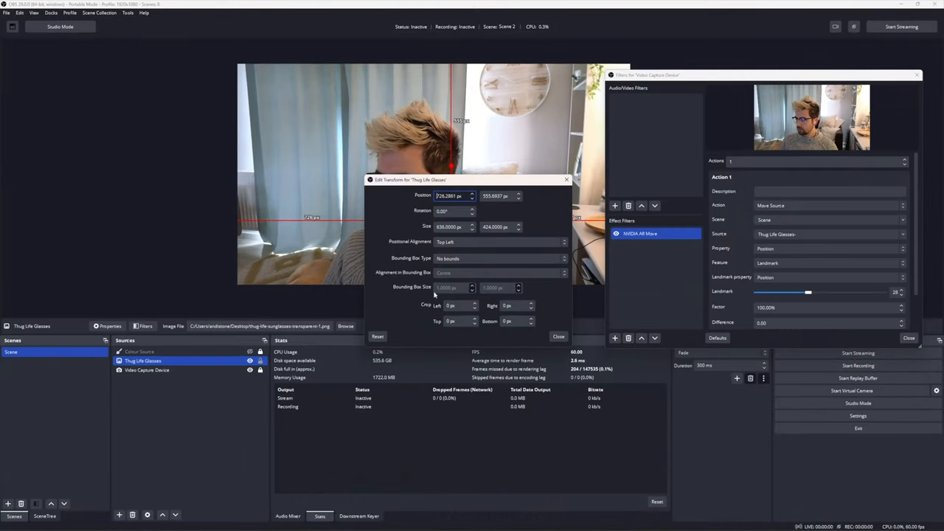
Change the Thug Life Glasses' positional alignment away from Top Left
left_click(501, 242)
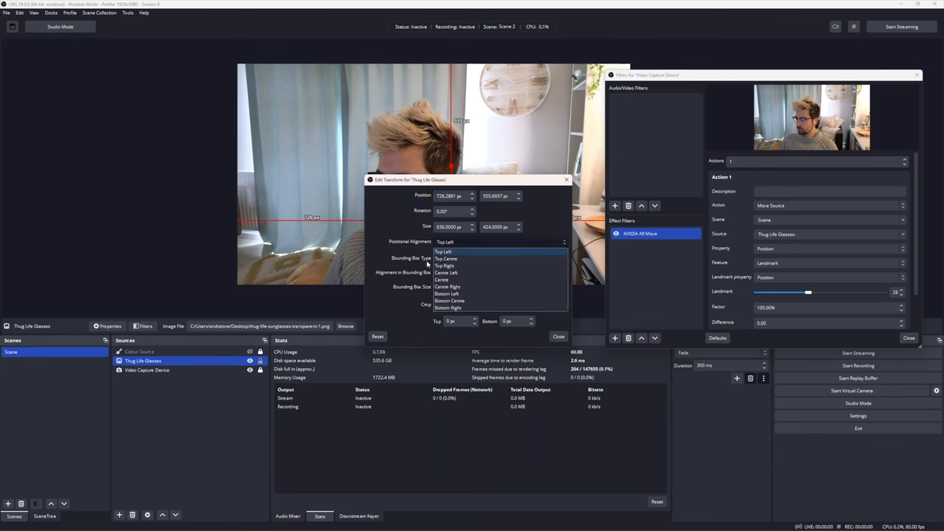
left_click(442, 280)
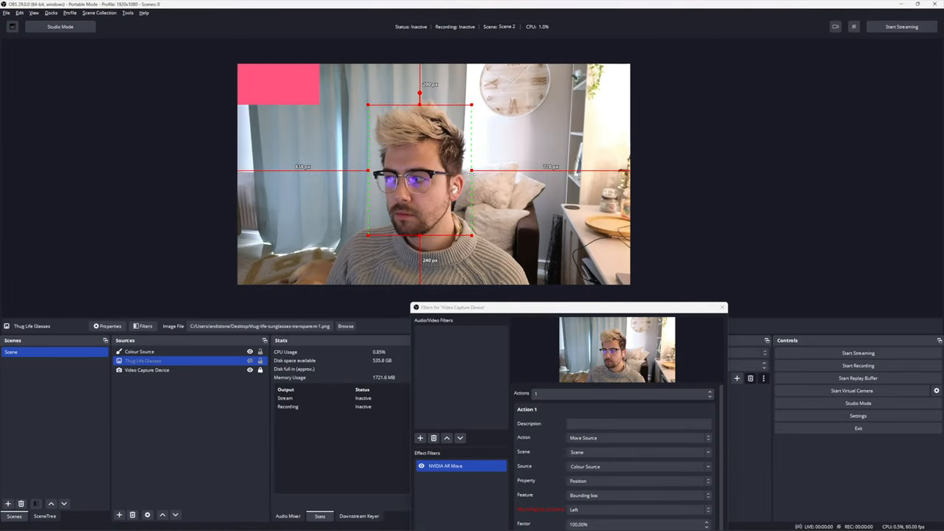
Set the action's Property to Position X and Bounding box property to Bottom center
left_click_drag(568, 308, 657, 82)
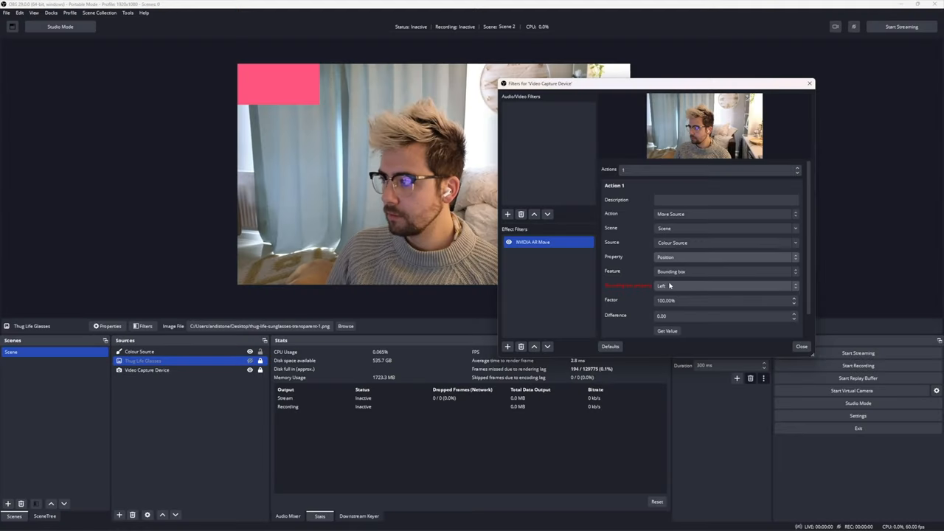
left_click(727, 270)
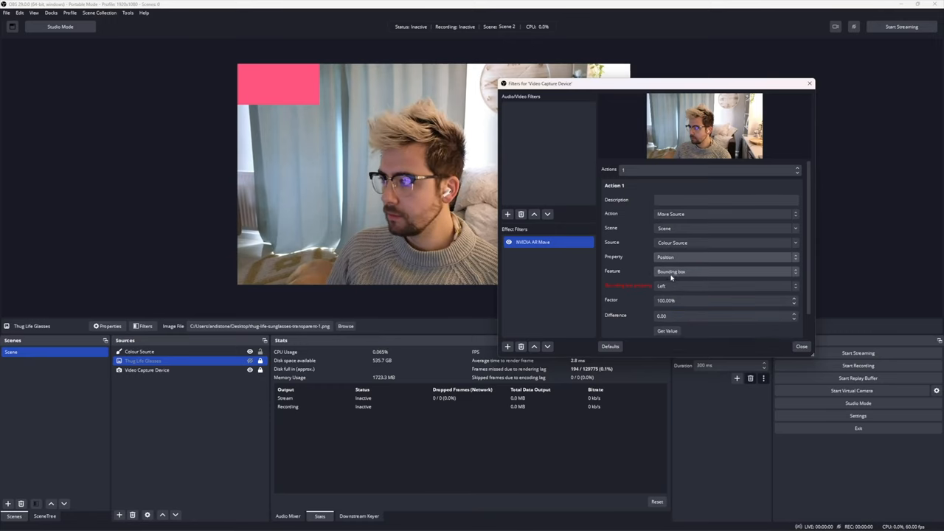
left_click(723, 285)
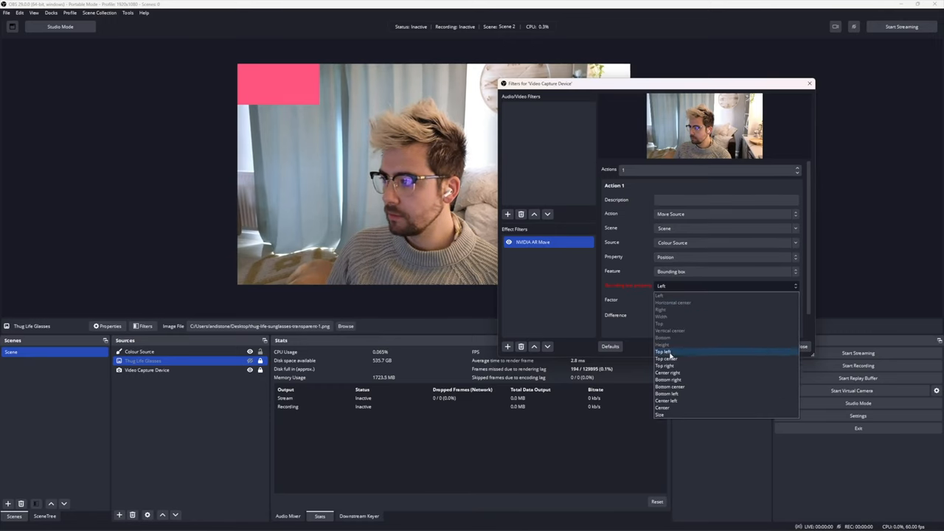
left_click(664, 358)
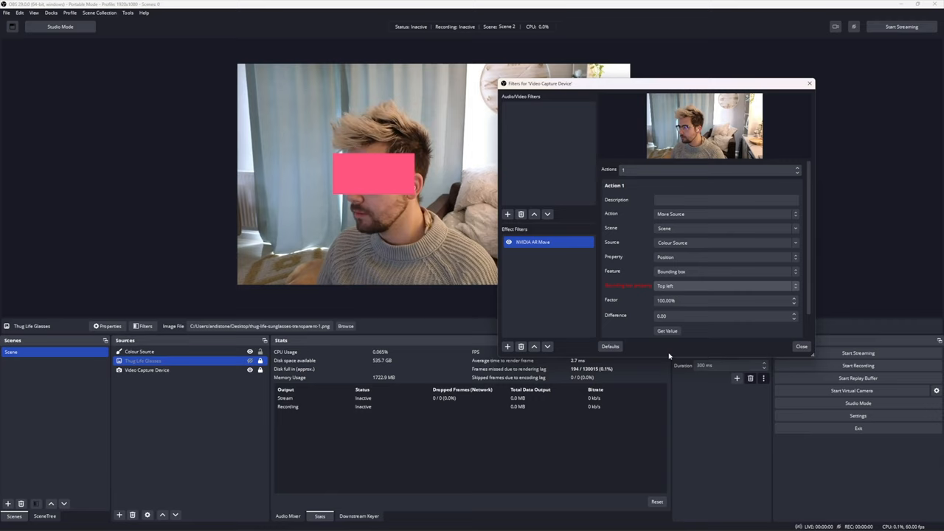
left_click(725, 286)
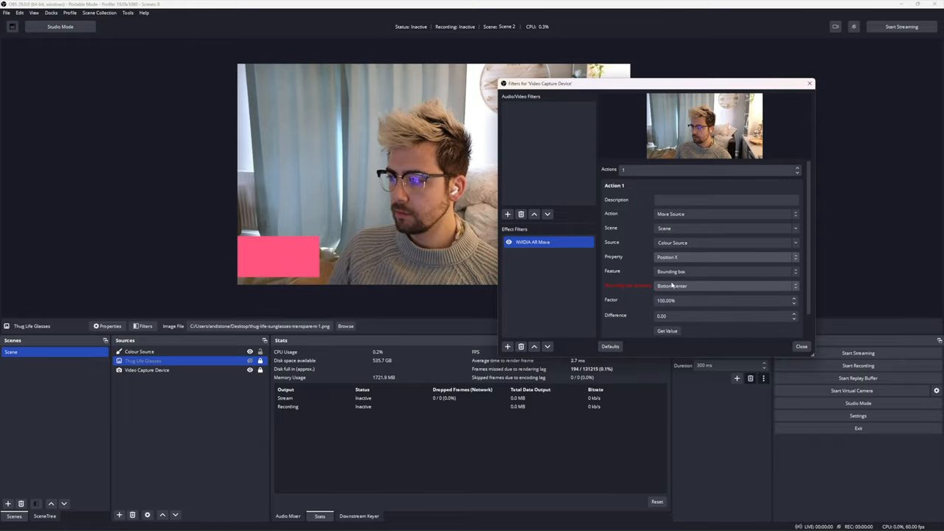
left_click(725, 286)
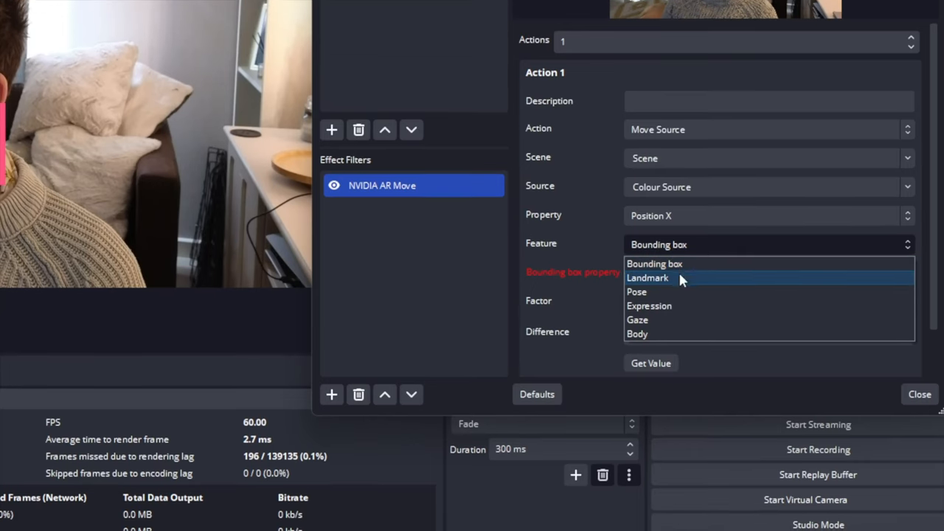
Switch Feature to Landmark, with Property and Landmark property both set to Position
left_click(647, 278)
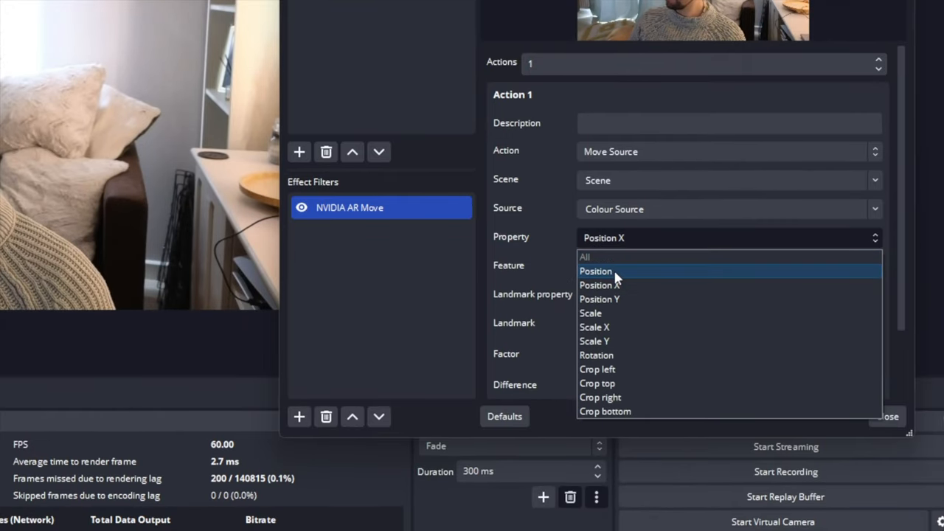
left_click(595, 271)
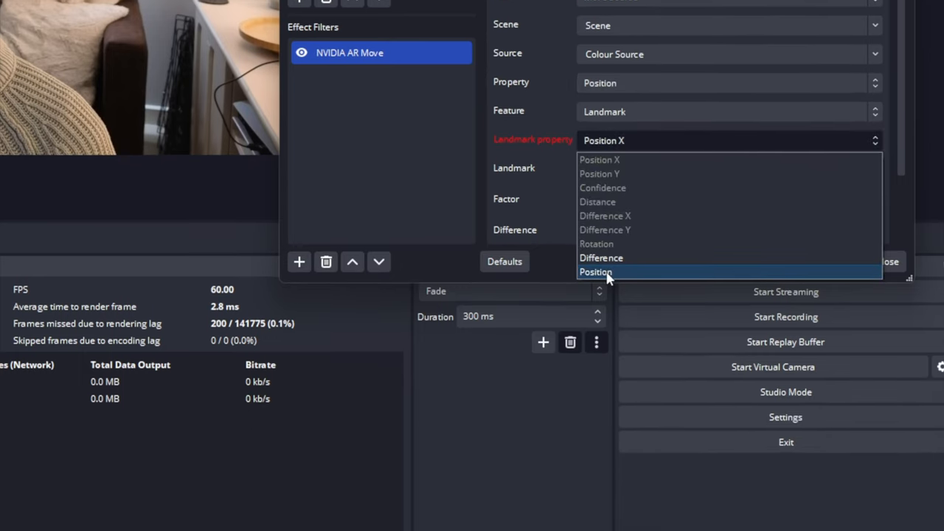
left_click(595, 273)
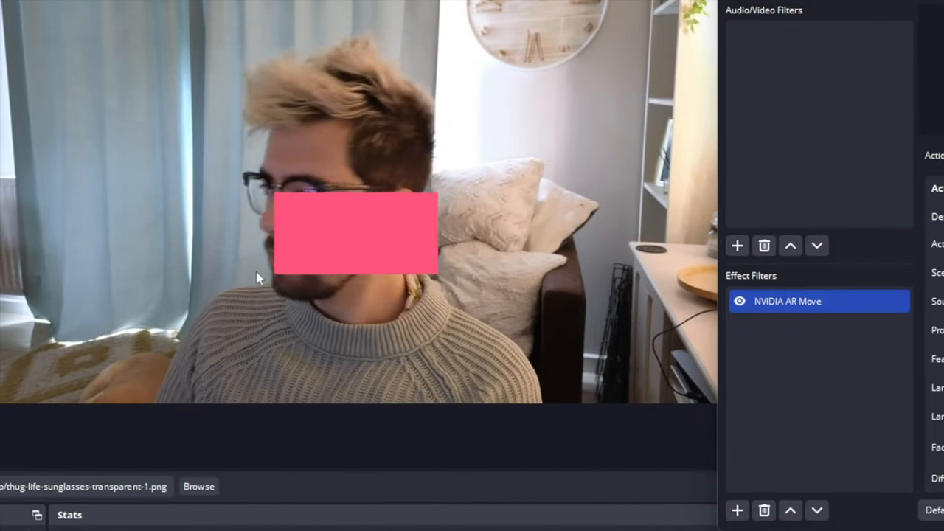
left_click(763, 270)
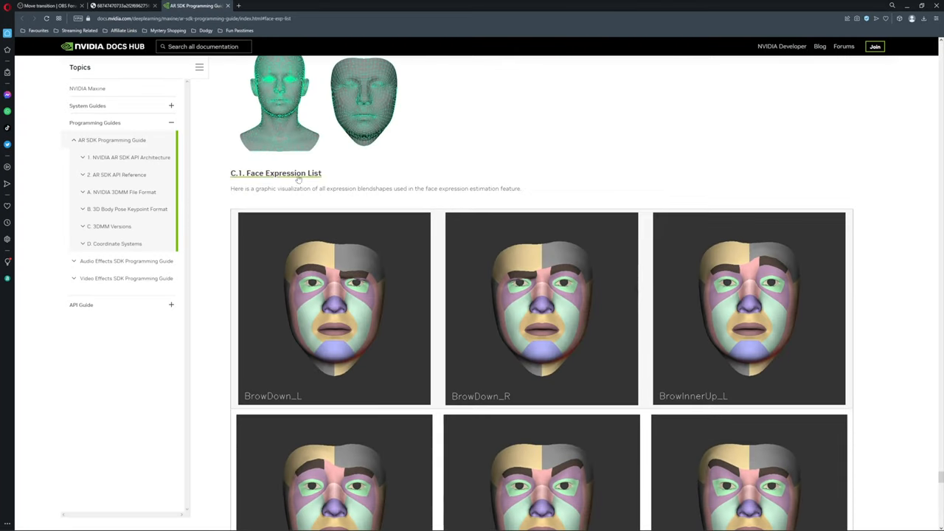
Scroll the Face Expression List page past the images to the numbered blendshapes
scroll("down", 3)
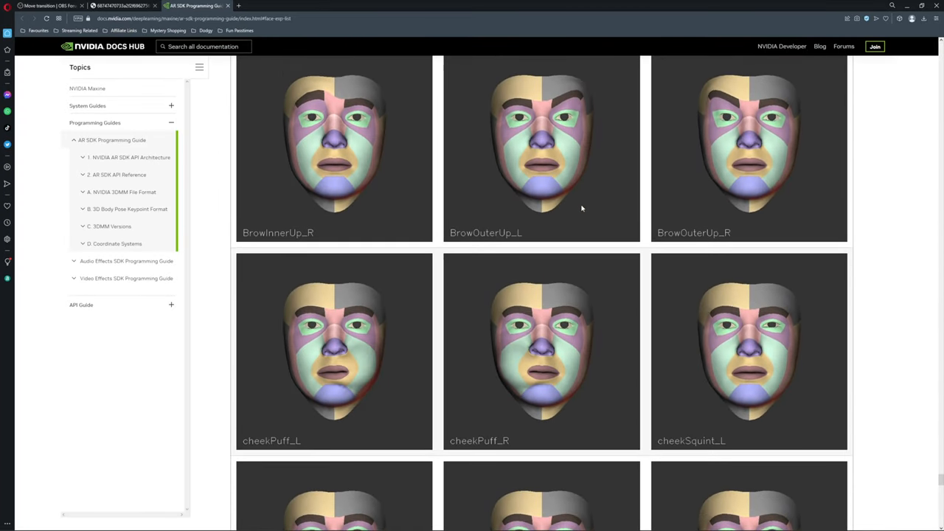
scroll("down", 3)
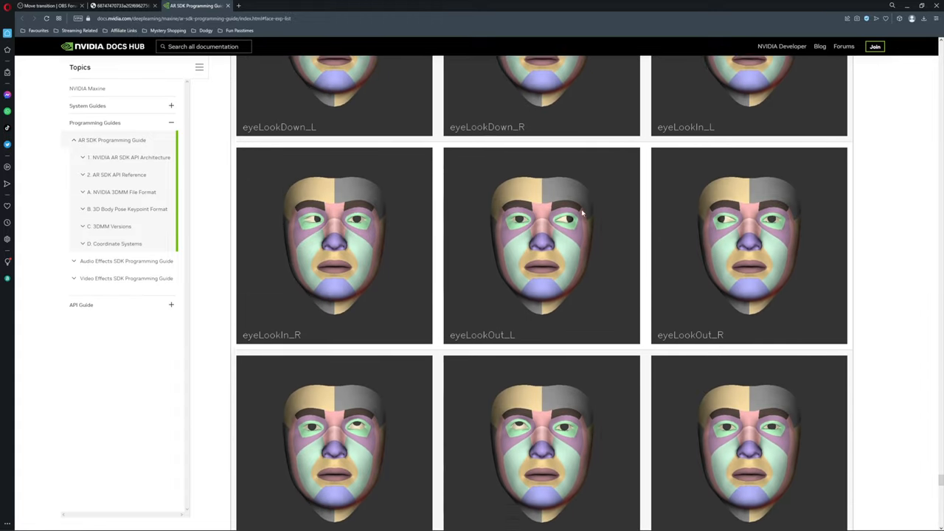
scroll("down", 3)
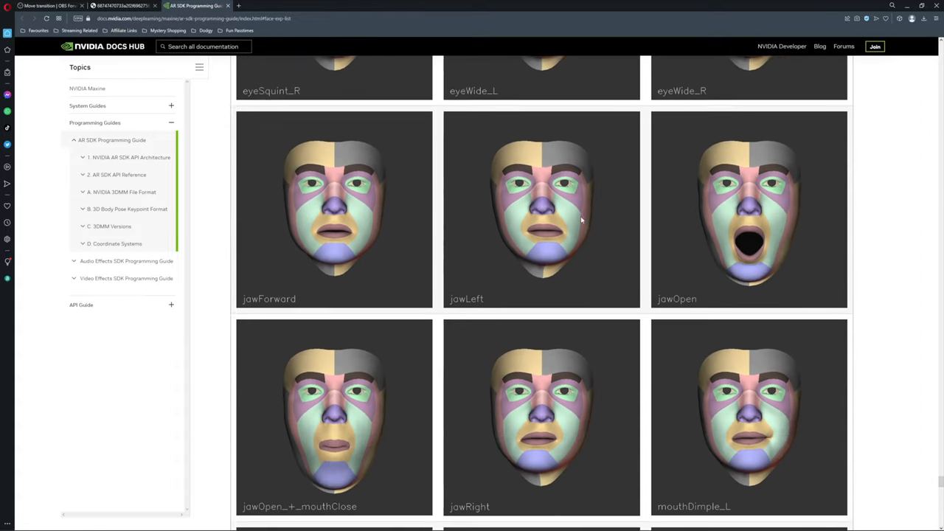
scroll("down", 3)
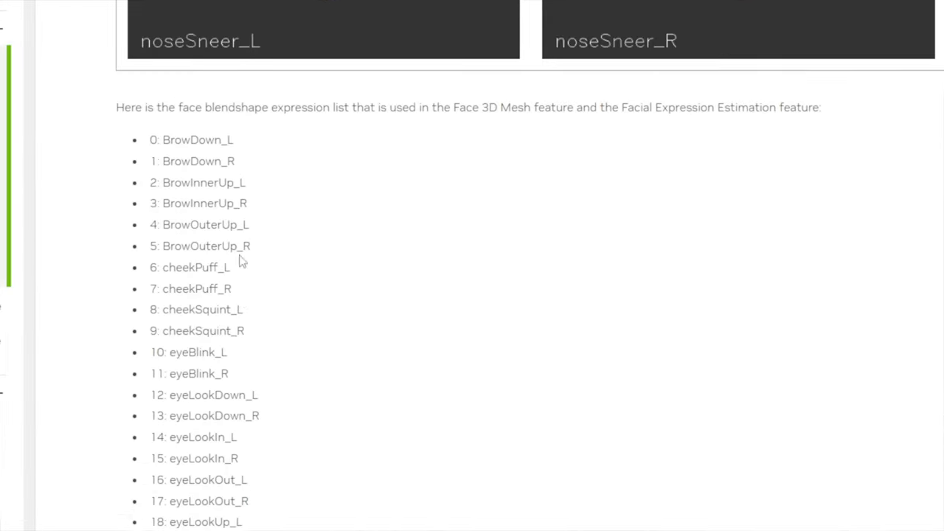
scroll("down", 3)
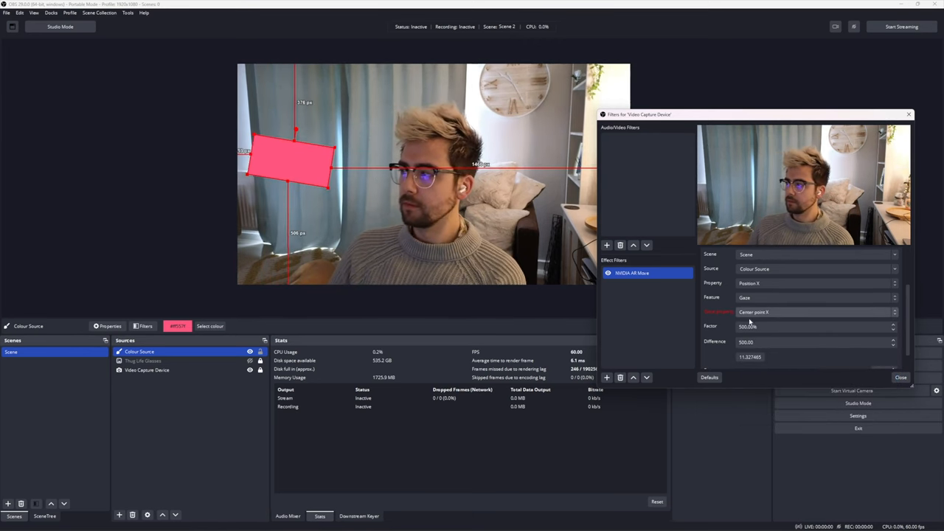
Drive Colour Source X from gaze Center point X at 500%, then view body-pose docs
left_click(817, 311)
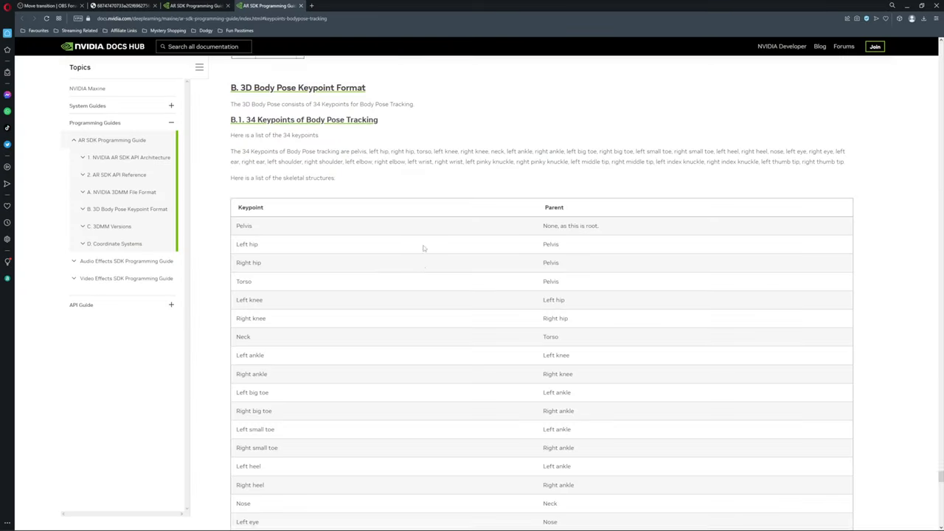
Scroll the AR SDK guide to the B.1 table of 34 body pose keypoints
scroll("down", 3)
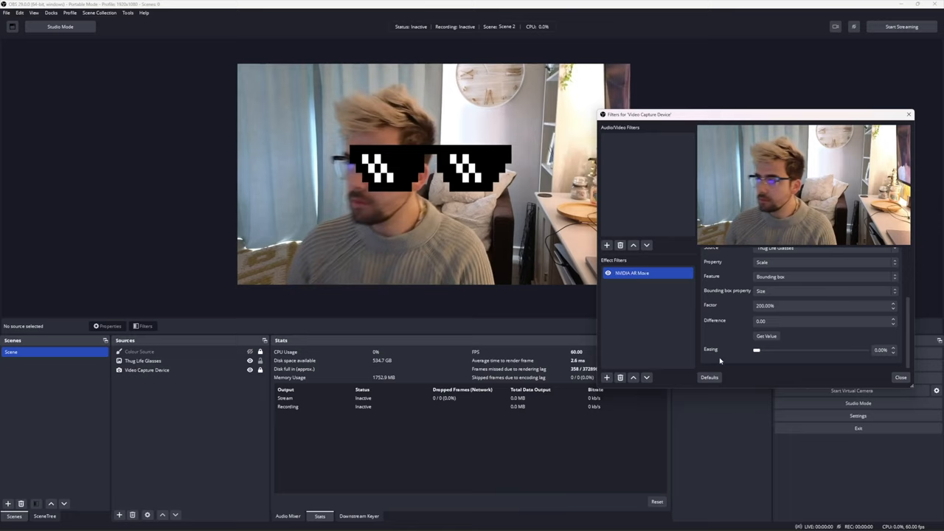
Raise the glasses-scaling action's Easing slider to 50% for smoother motion
left_click_drag(756, 350, 758, 350)
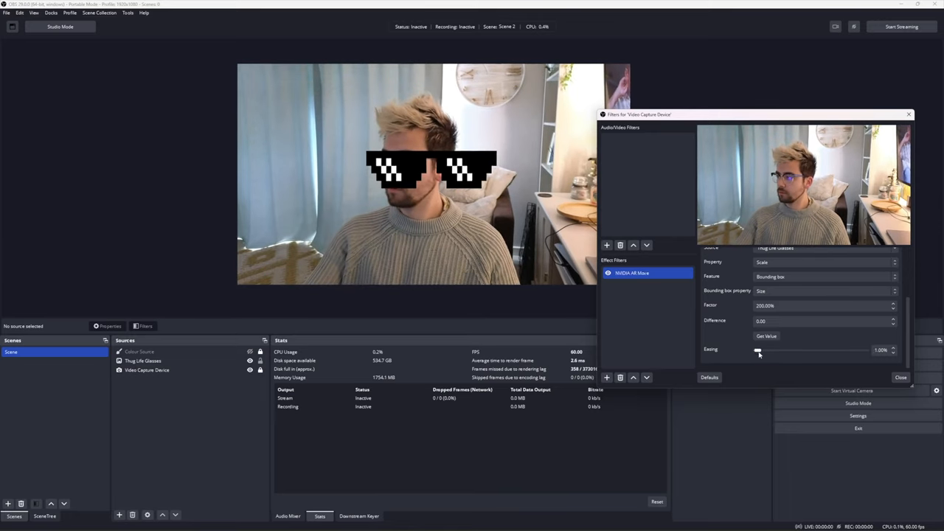
left_click_drag(758, 350, 777, 350)
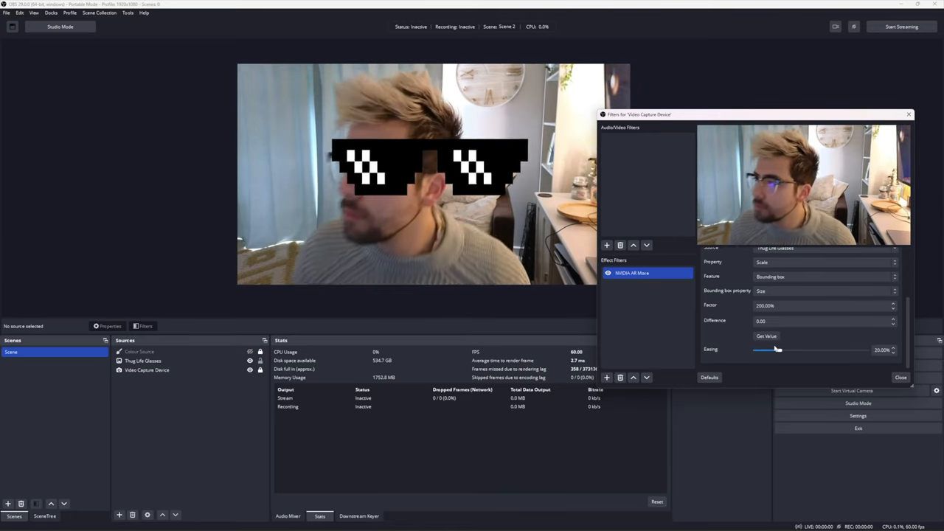
left_click_drag(777, 350, 812, 350)
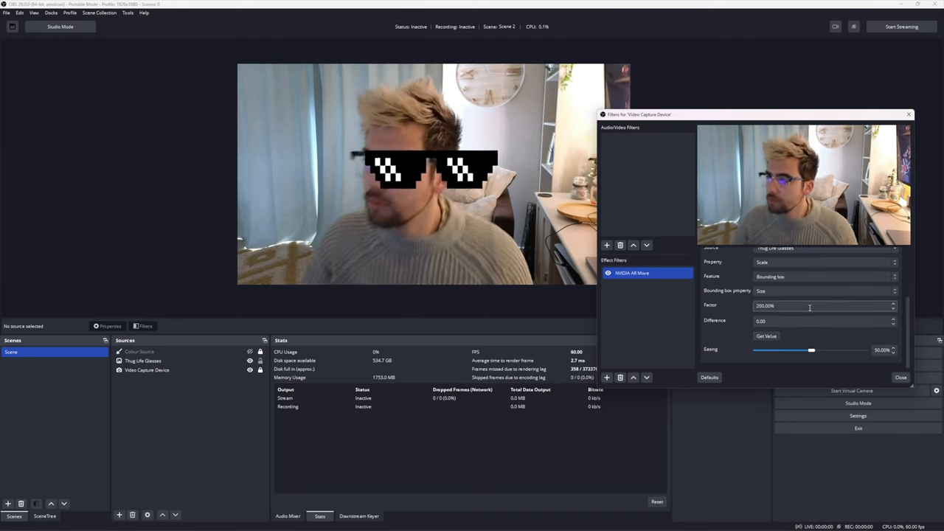